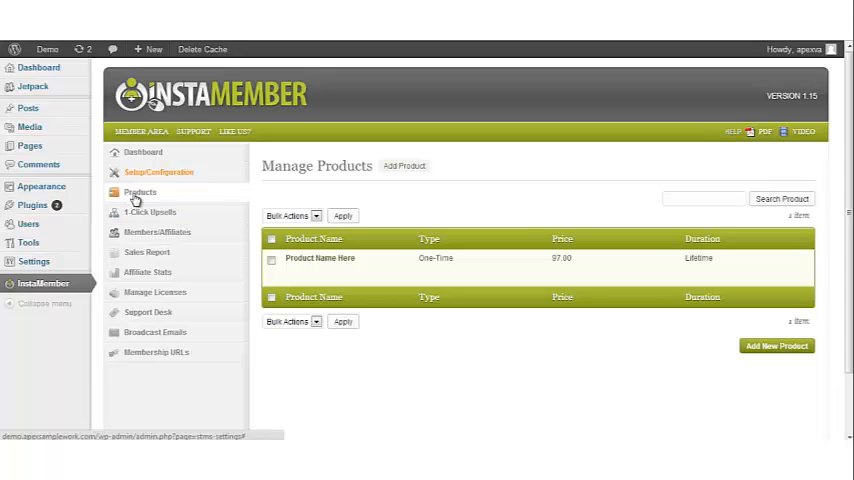
{"action": "mouse_move", "coordinate": [432, 365]}
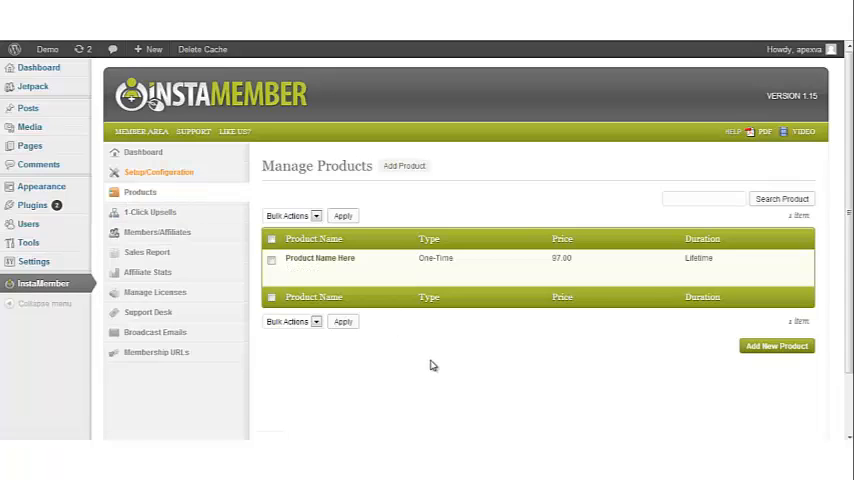
{"action": "mouse_move", "coordinate": [434, 371]}
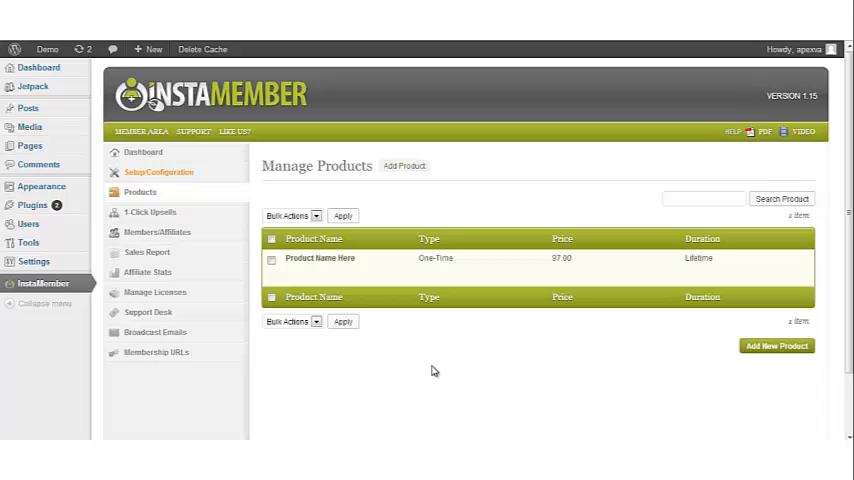
{"action": "mouse_move", "coordinate": [320, 307]}
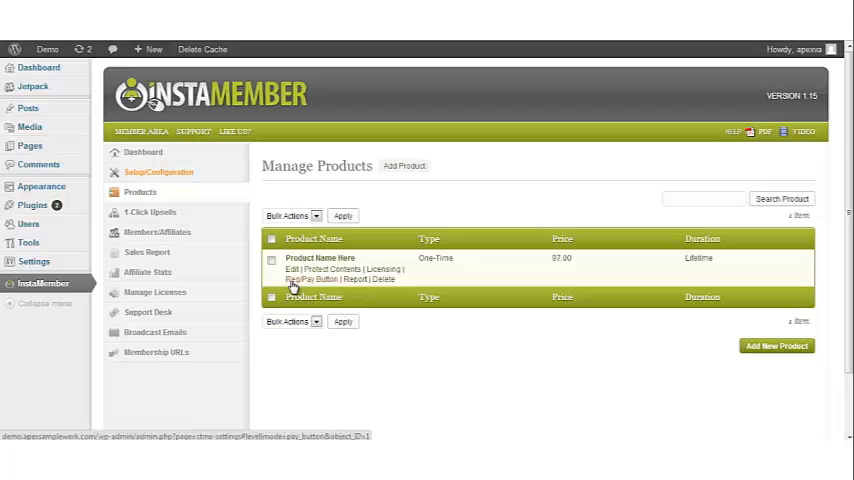
{"action": "mouse_move", "coordinate": [357, 290]}
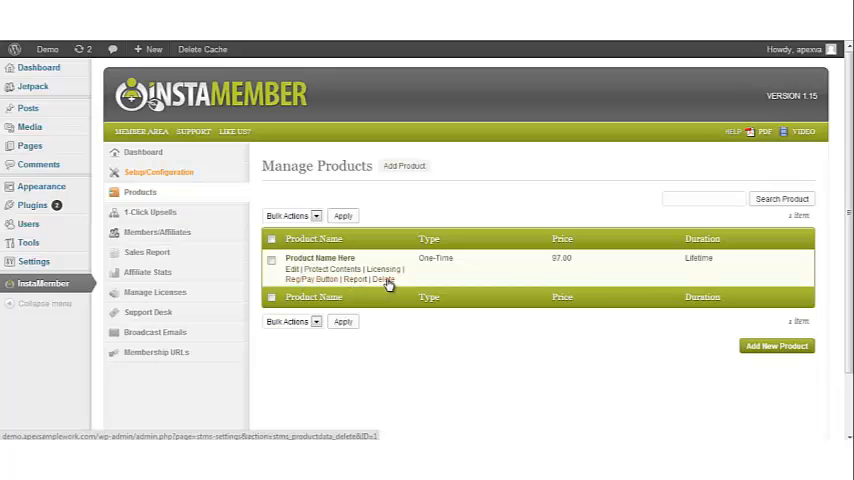
{"action": "mouse_move", "coordinate": [337, 339]}
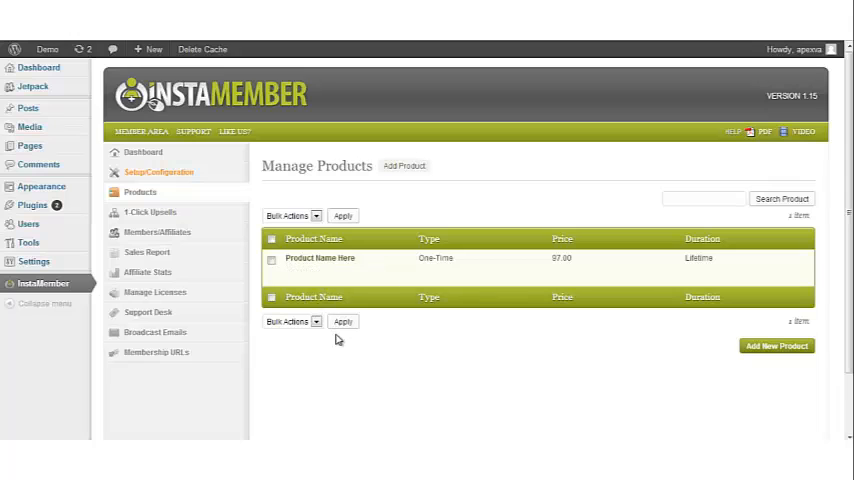
{"action": "mouse_move", "coordinate": [320, 258]}
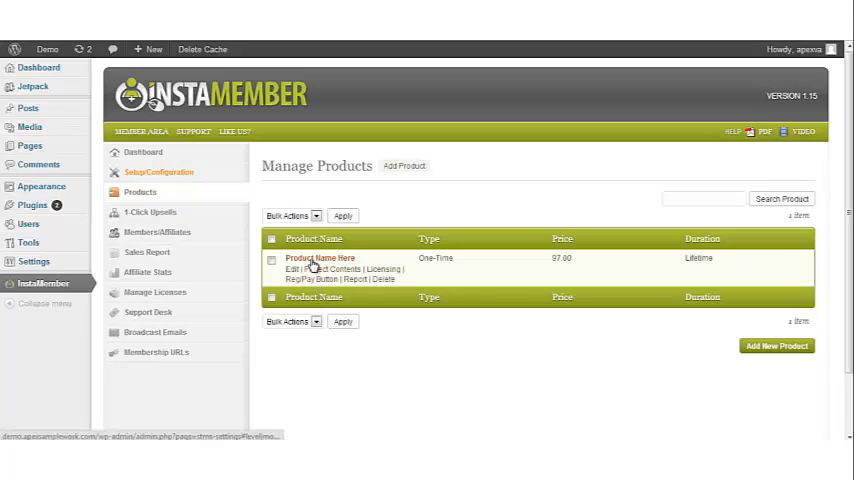
Open Product Name Here's edit form and scroll to the affiliate, autoresponder and GoToWebinar sections
{"action": "left_click", "coordinate": [320, 258]}
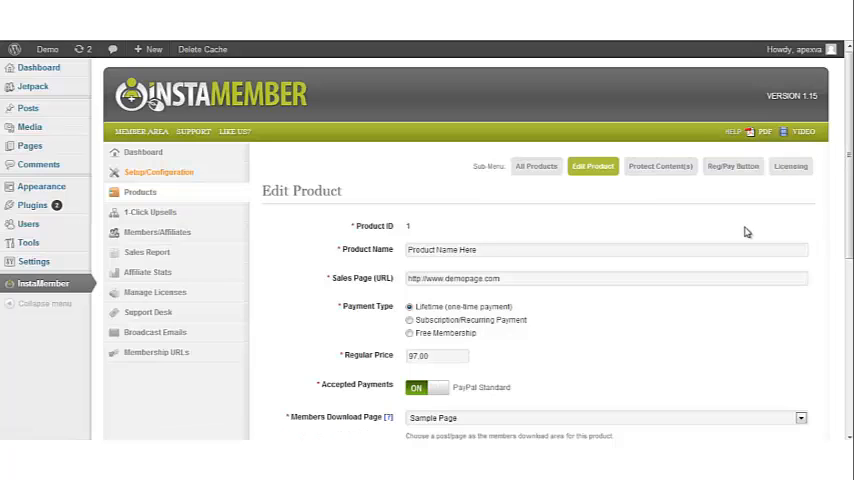
{"action": "mouse_move", "coordinate": [617, 184]}
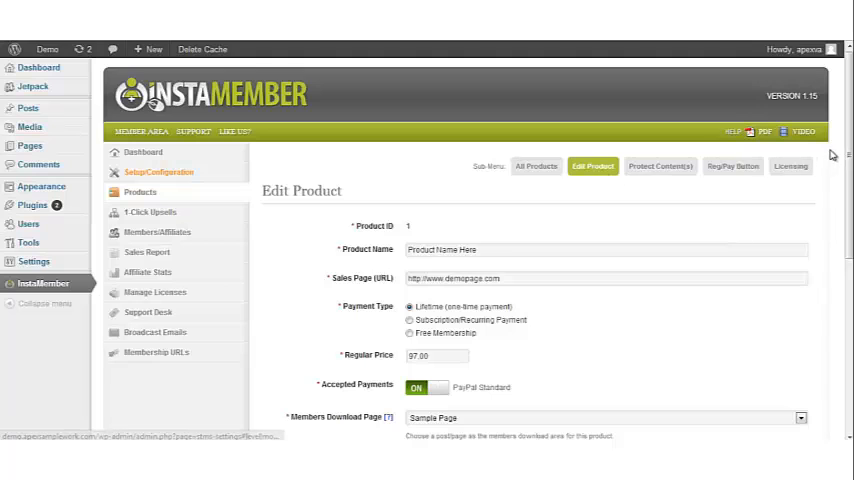
{"action": "scroll", "scroll_direction": "down", "scroll_amount": 3}
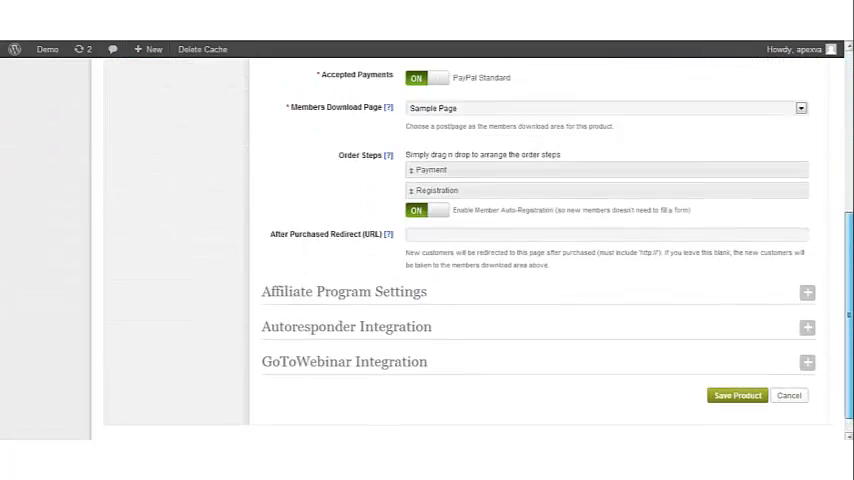
On Protect Content(s), check the Day(s) dropdown and choose Amazon S3 Files as content type
{"action": "left_click", "coordinate": [660, 163]}
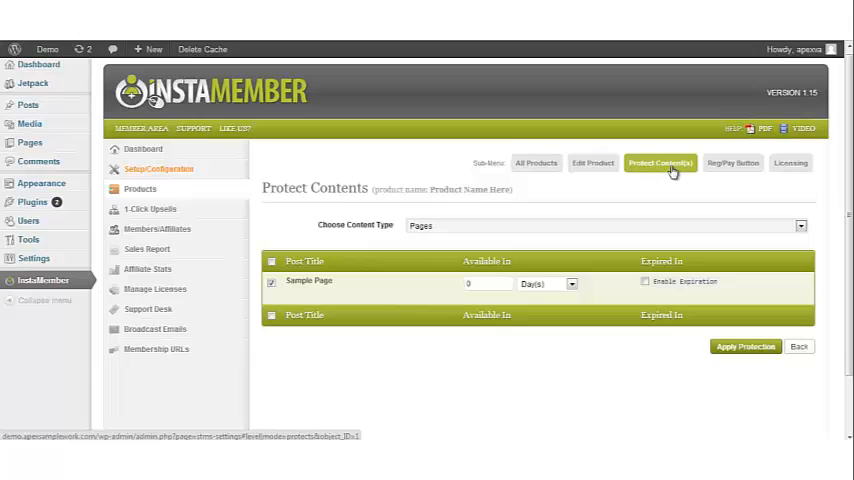
{"action": "mouse_move", "coordinate": [801, 226]}
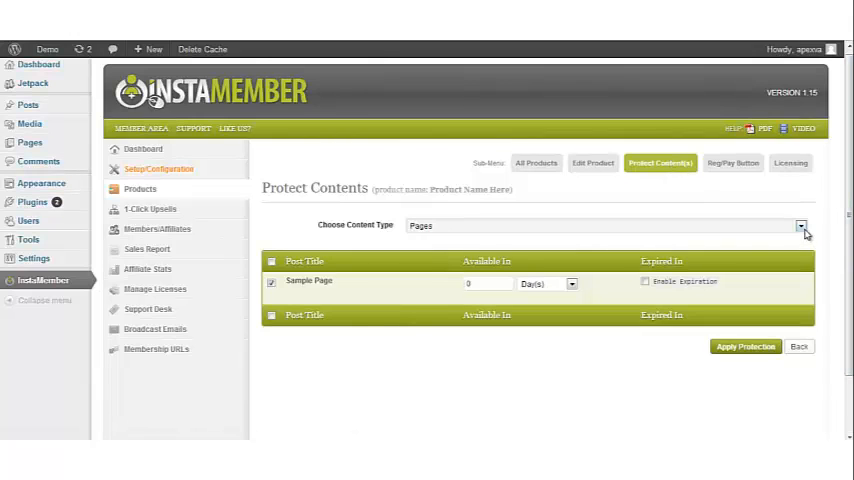
{"action": "left_click", "coordinate": [800, 225]}
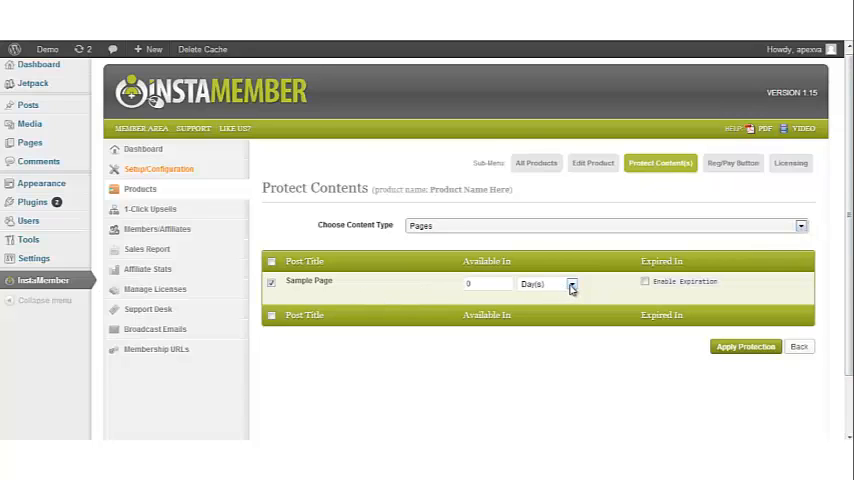
{"action": "left_click", "coordinate": [571, 284]}
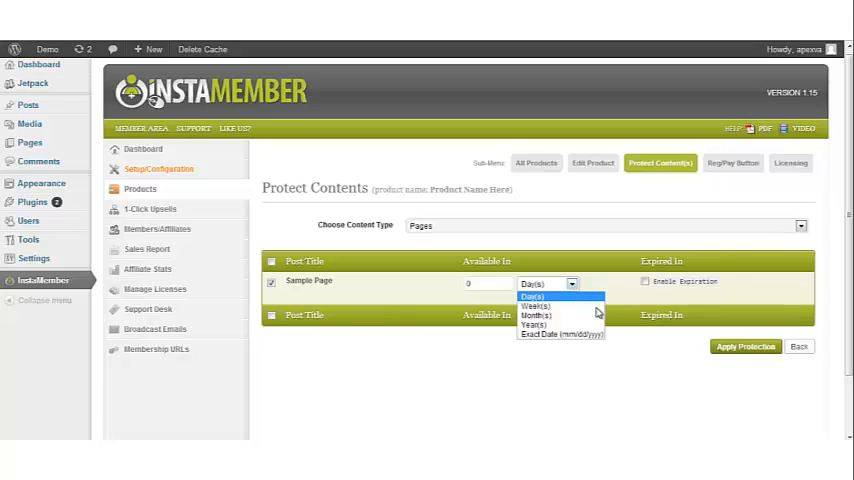
{"action": "left_click", "coordinate": [533, 296]}
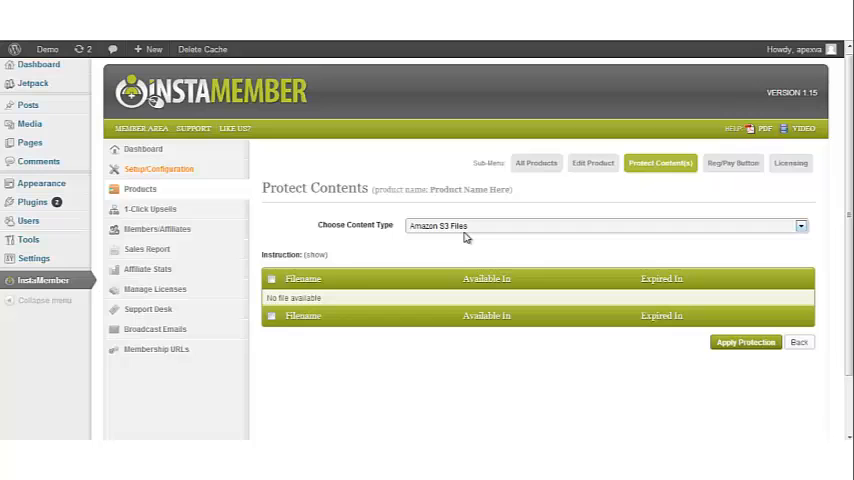
{"action": "mouse_move", "coordinate": [734, 163]}
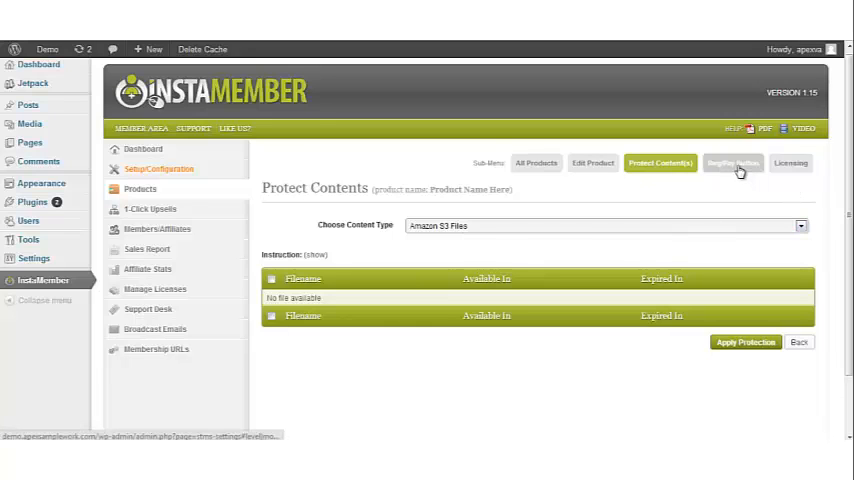
In Reg/Pay Button, preview Add To Cart – Orange, then choose Order Now – Orange and view its snippets
{"action": "left_click", "coordinate": [733, 163]}
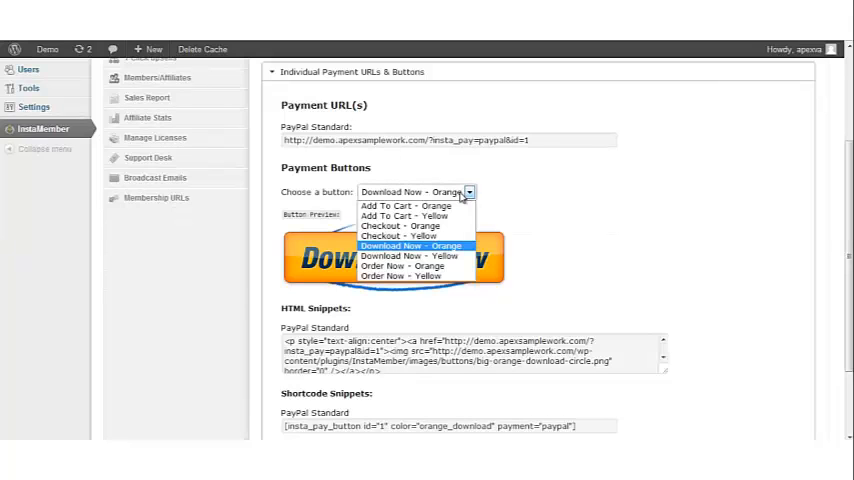
{"action": "left_click", "coordinate": [405, 205]}
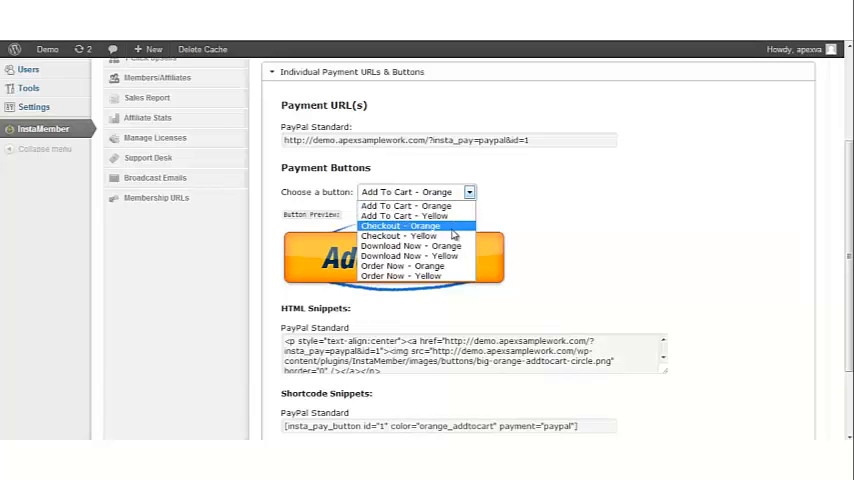
{"action": "left_click", "coordinate": [402, 245]}
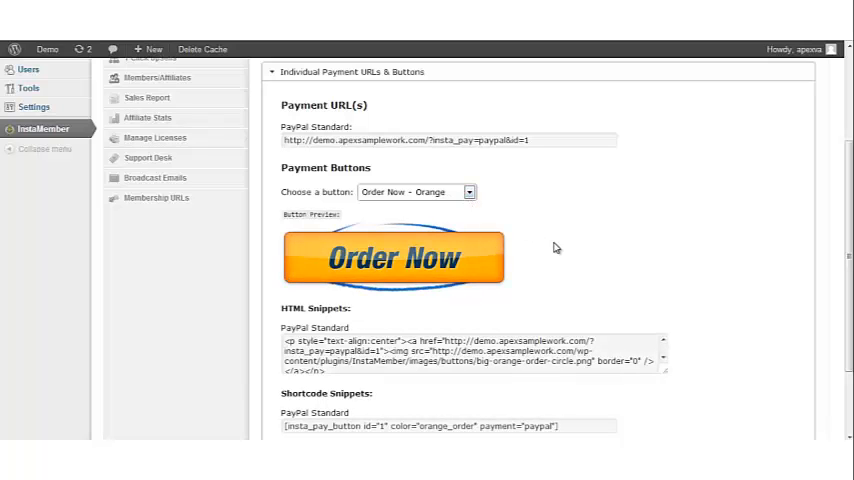
{"action": "scroll", "scroll_direction": "down", "scroll_amount": 3}
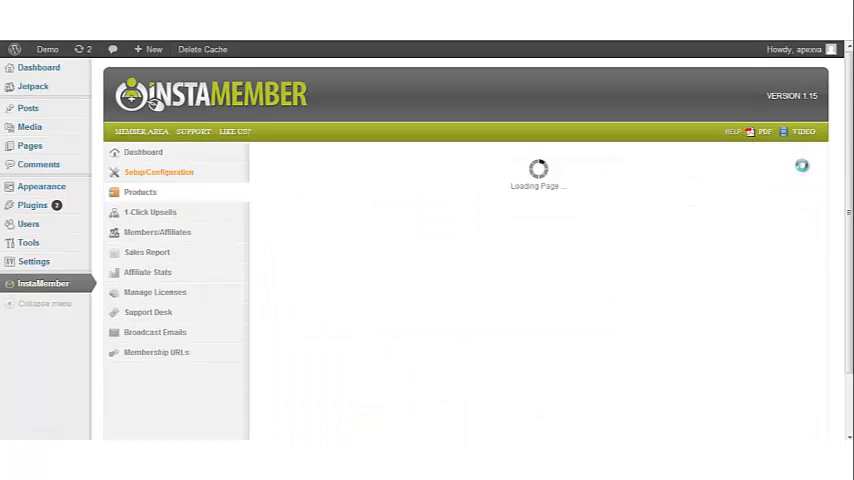
On the Licensing tab, switch Enable Product Licensing to ON
{"action": "left_click", "coordinate": [790, 166]}
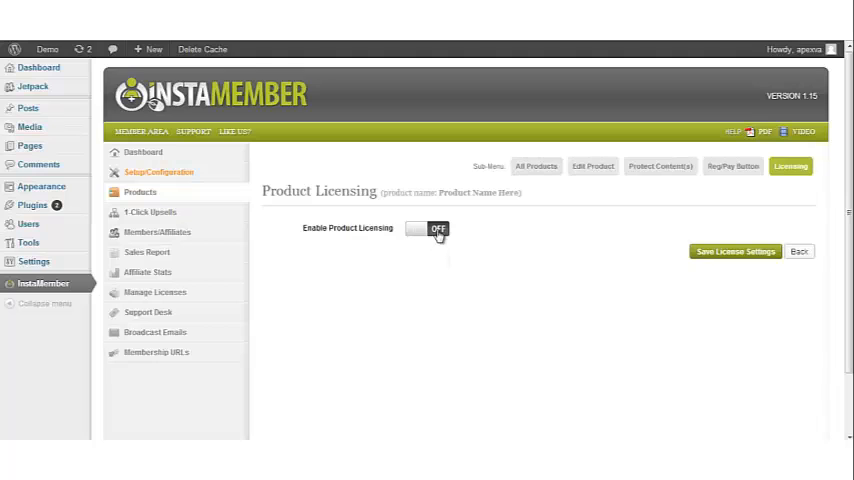
{"action": "left_click", "coordinate": [427, 228]}
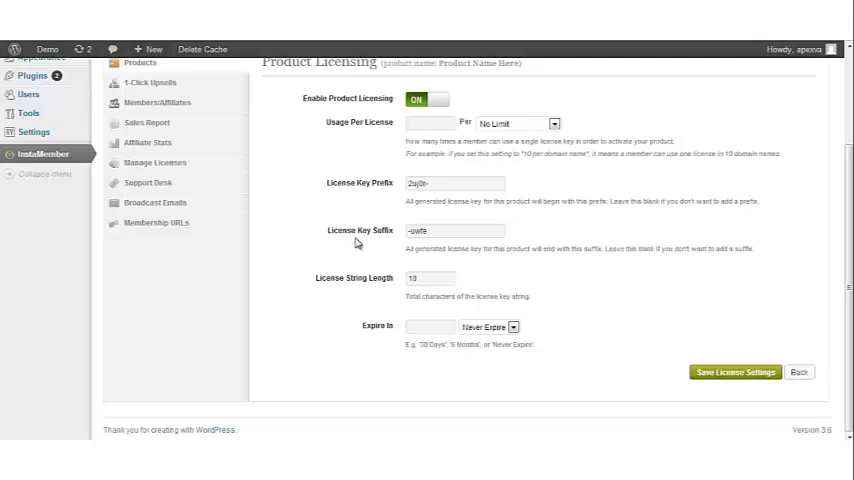
{"action": "mouse_move", "coordinate": [370, 242]}
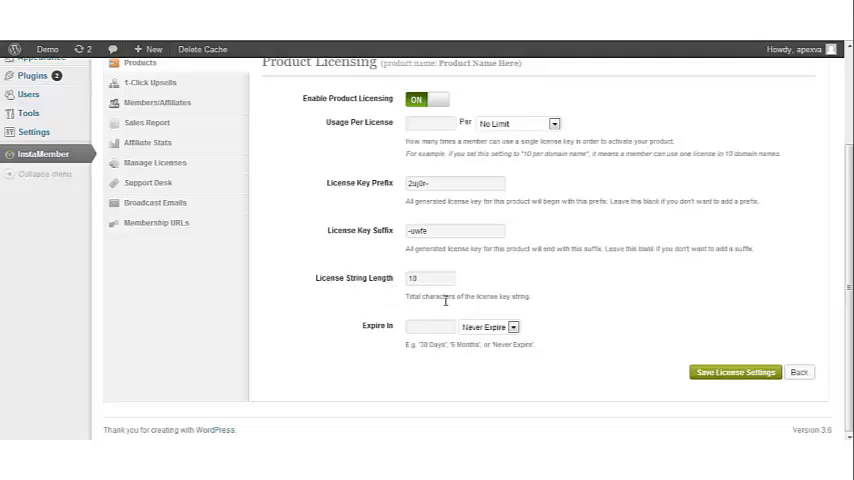
{"action": "mouse_move", "coordinate": [614, 306]}
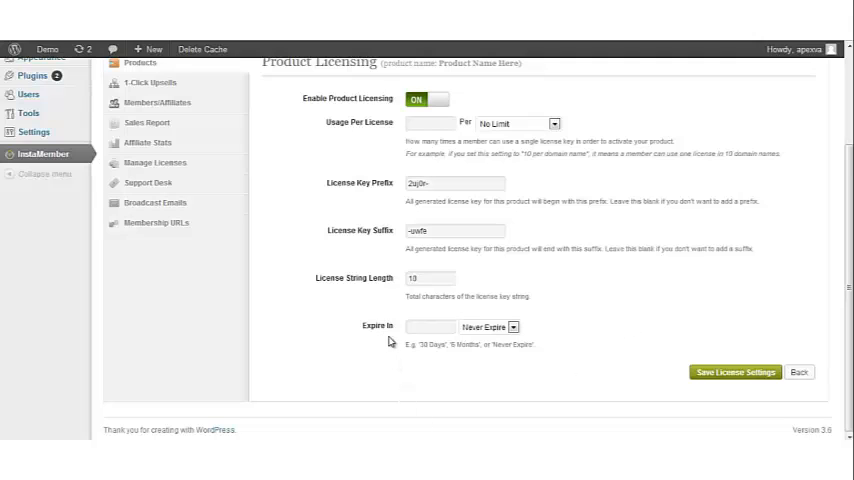
{"action": "mouse_move", "coordinate": [371, 365]}
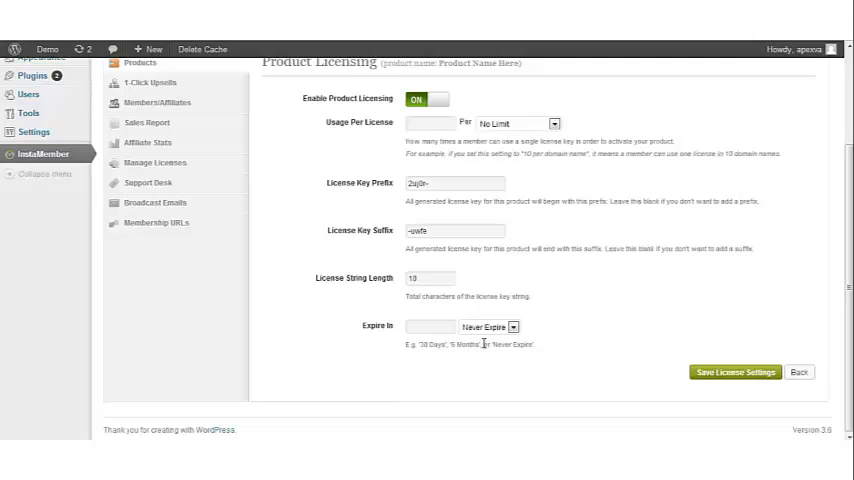
{"action": "left_click", "coordinate": [488, 327]}
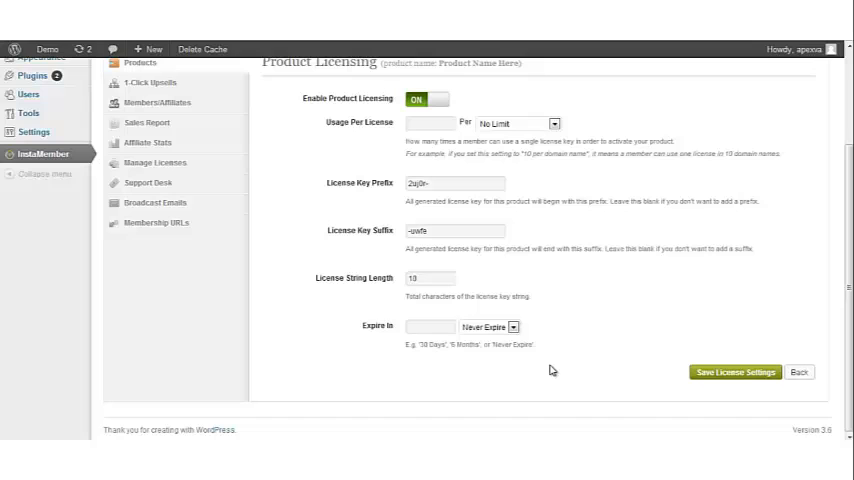
{"action": "mouse_move", "coordinate": [547, 367]}
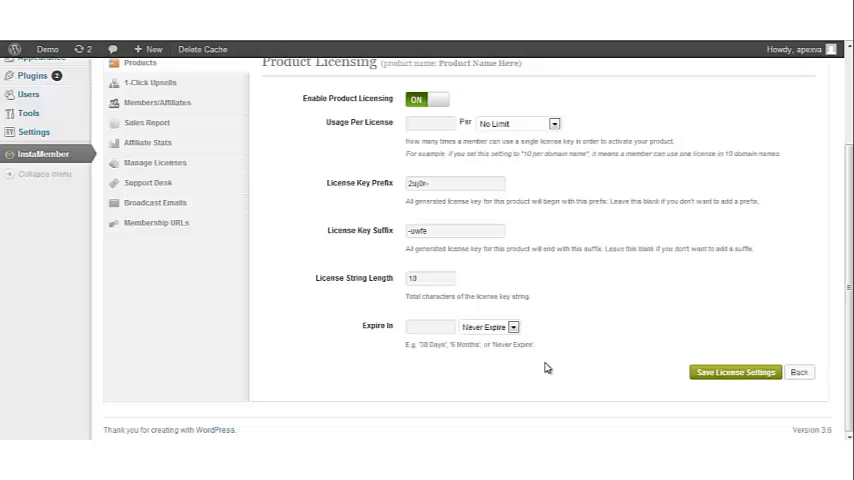
{"action": "mouse_move", "coordinate": [615, 347]}
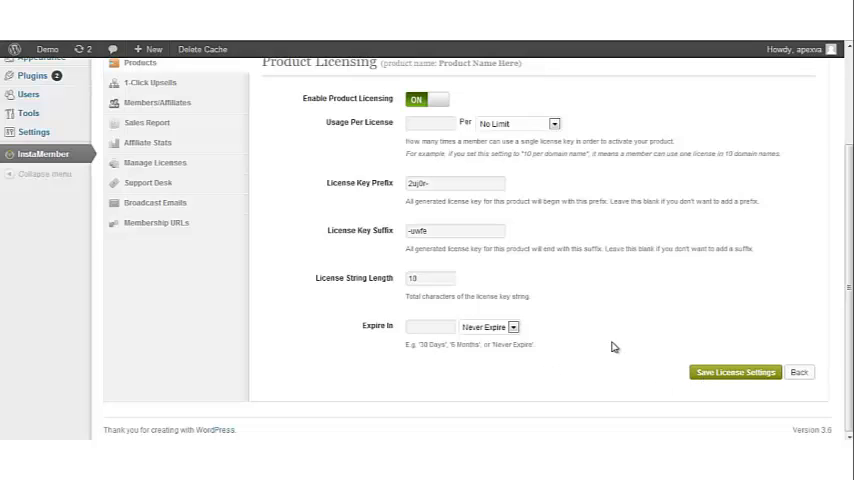